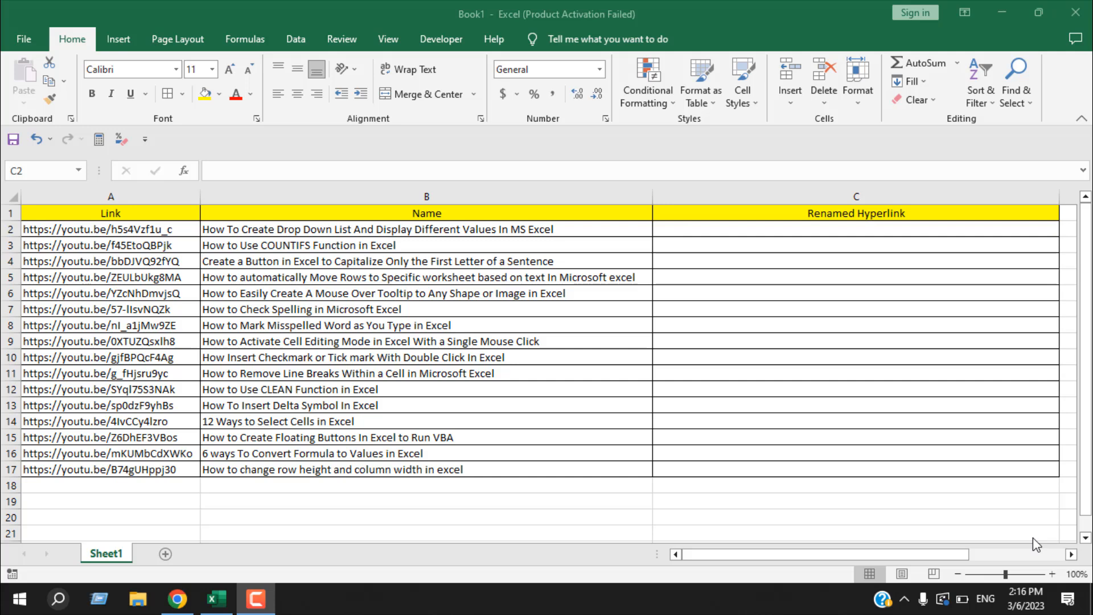
pyautogui.moveTo(128, 216)
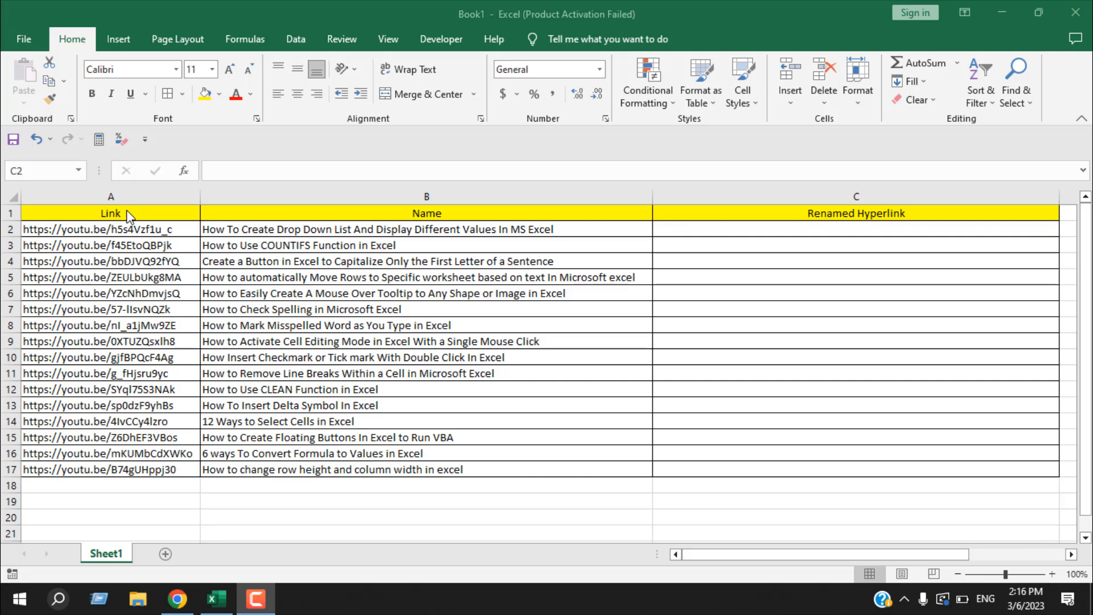
pyautogui.moveTo(282, 224)
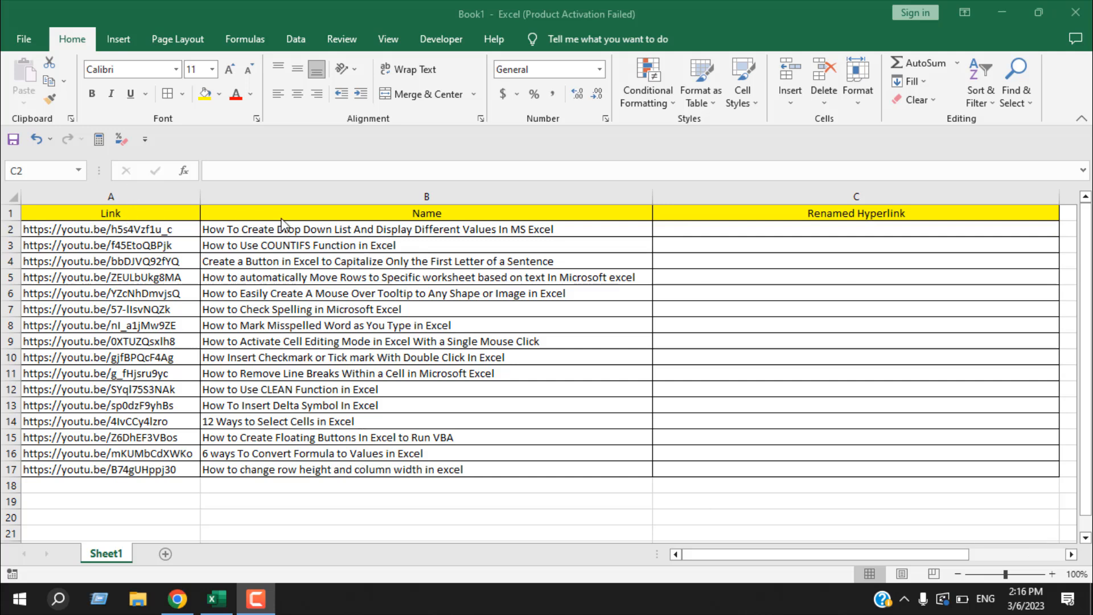
pyautogui.moveTo(187, 239)
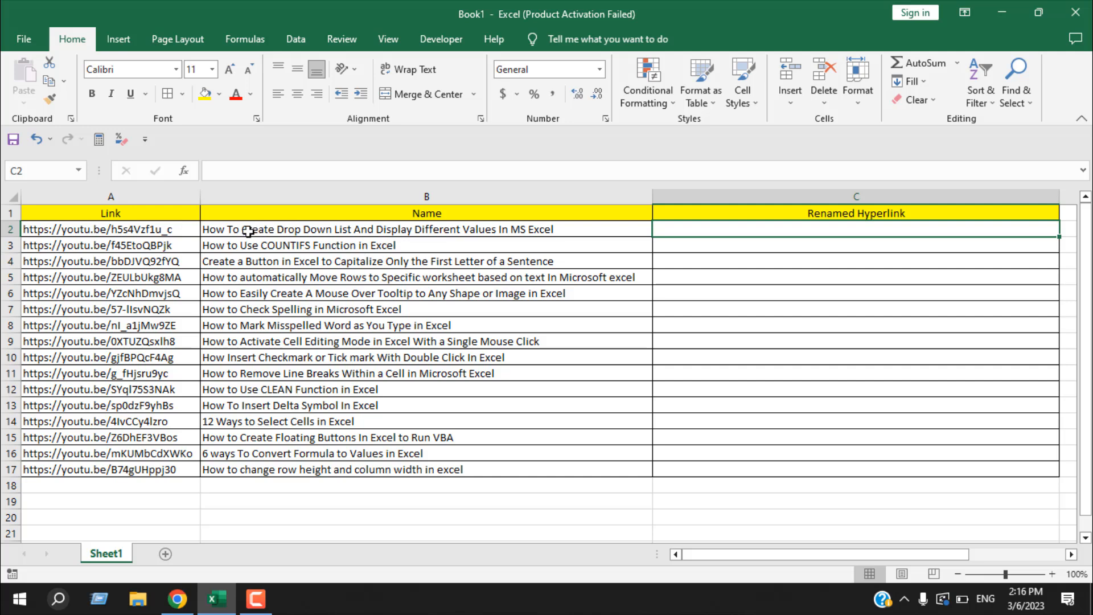
# - In C2, begin =HYPERLINK( with A2's URL as the link location
pyautogui.click(376, 229)
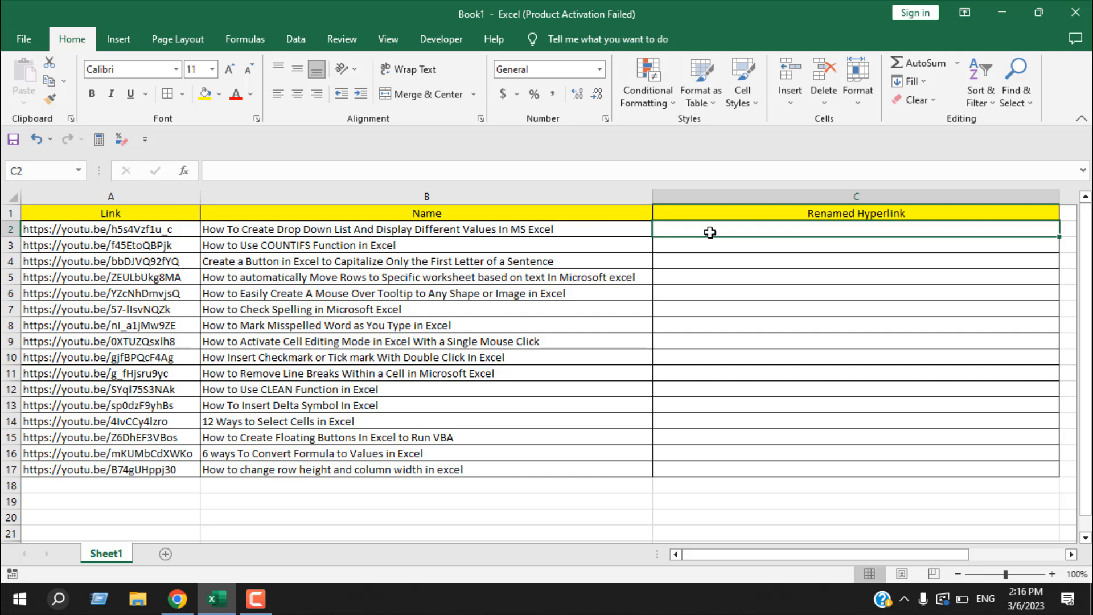
pyautogui.moveTo(156, 228)
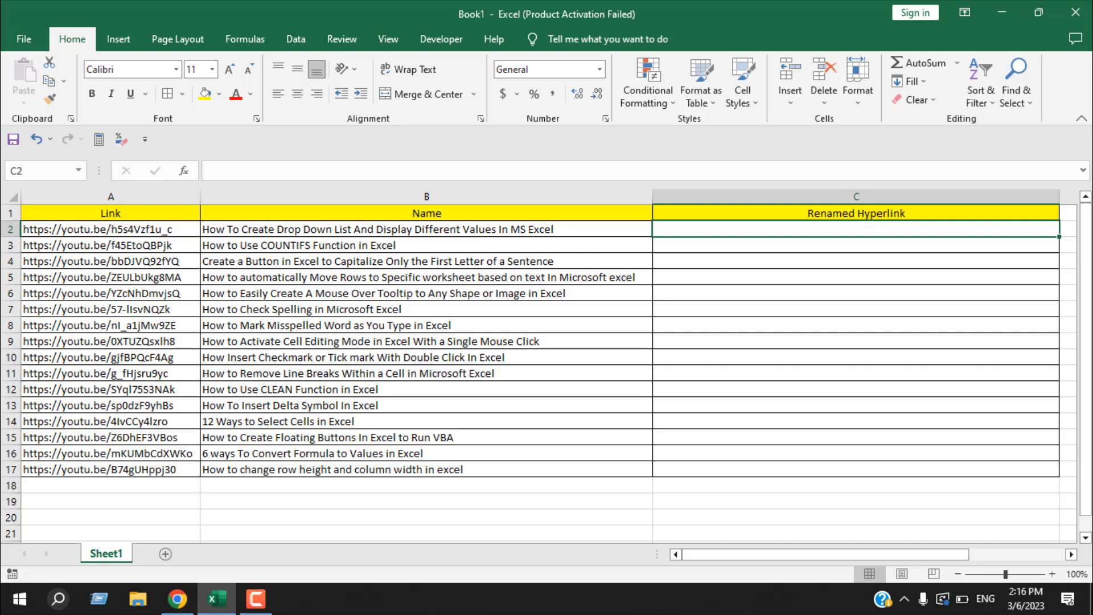
pyautogui.write('=')
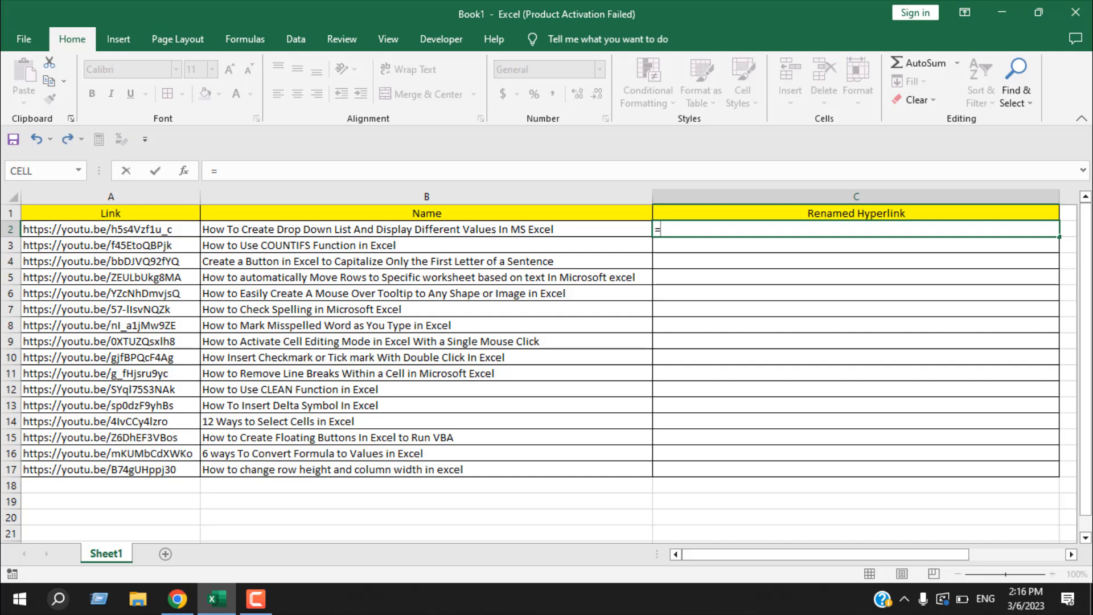
pyautogui.write('Hyperlink')
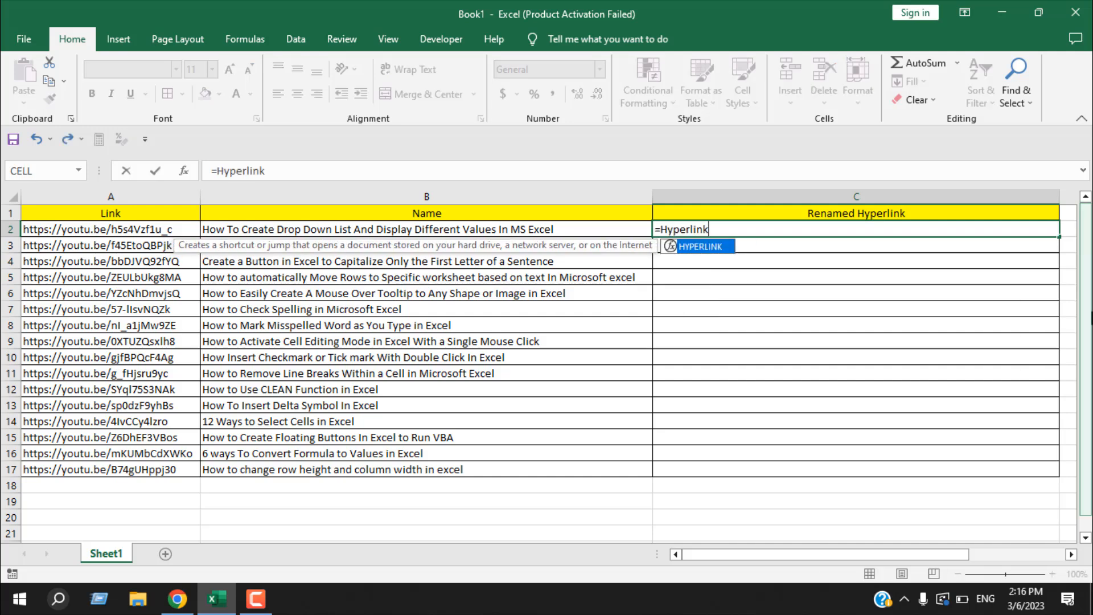
pyautogui.write('(')
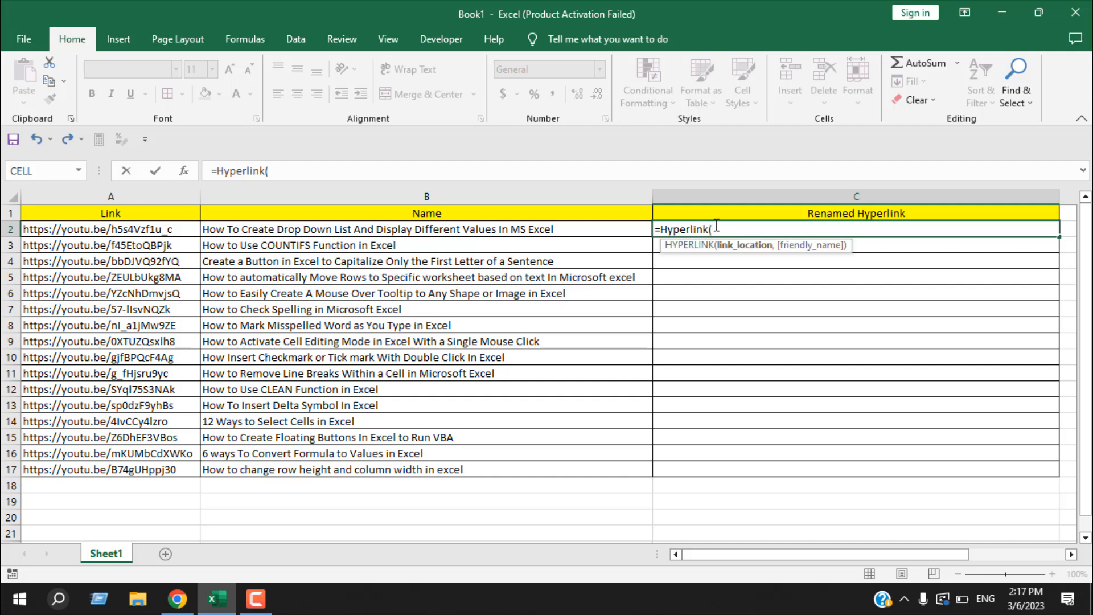
pyautogui.moveTo(745, 245)
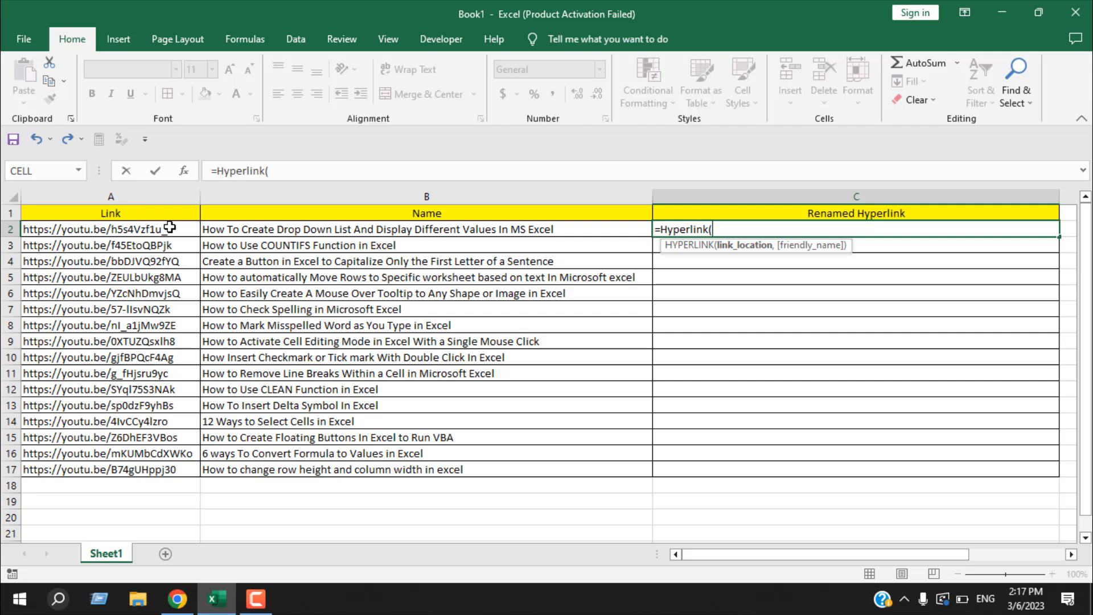
pyautogui.click(110, 229)
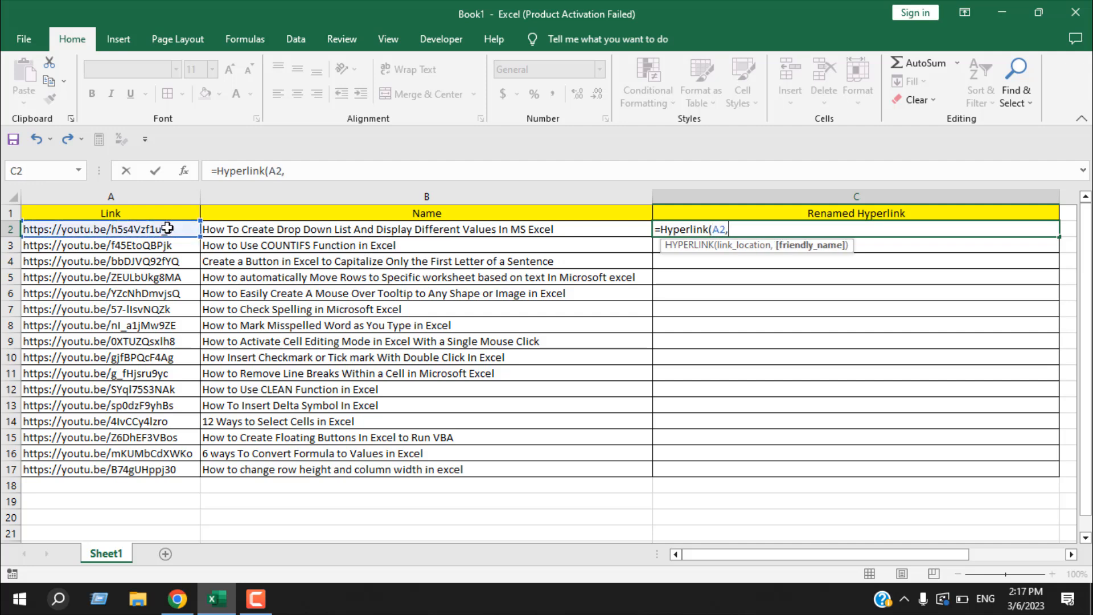
pyautogui.moveTo(268, 229)
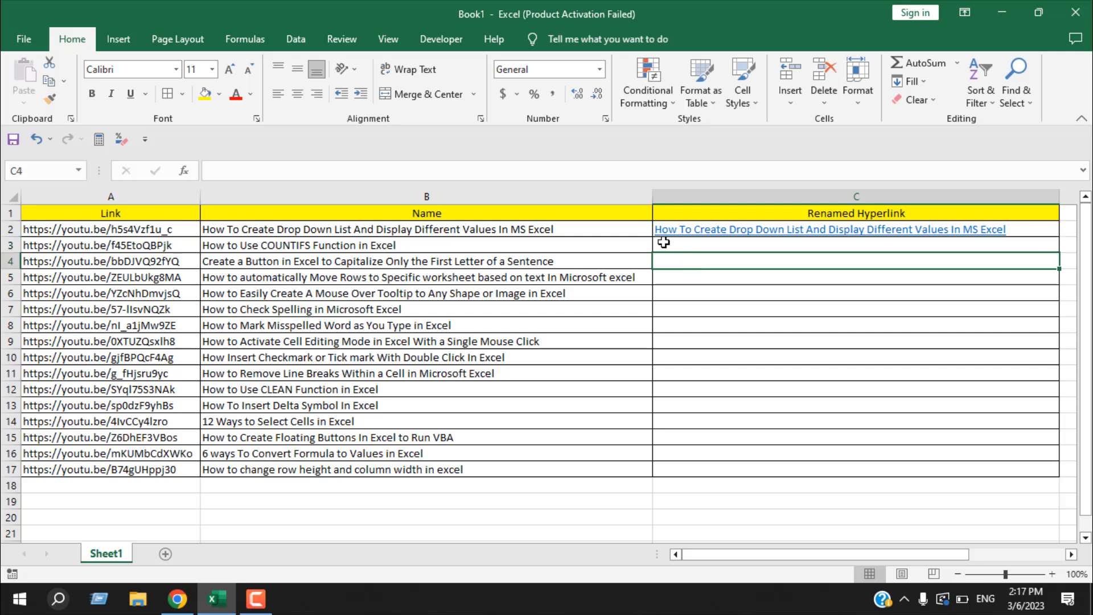
pyautogui.moveTo(797, 233)
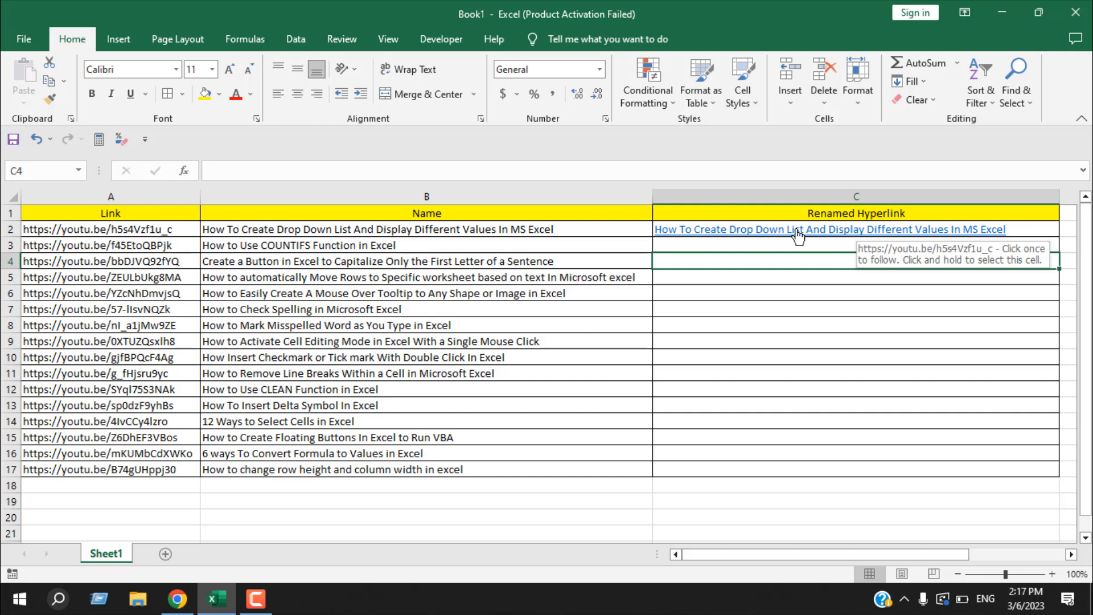
# - Complete =HYPERLINK(A2,B2) so C2 shows B2's video name as a link
pyautogui.click(830, 229)
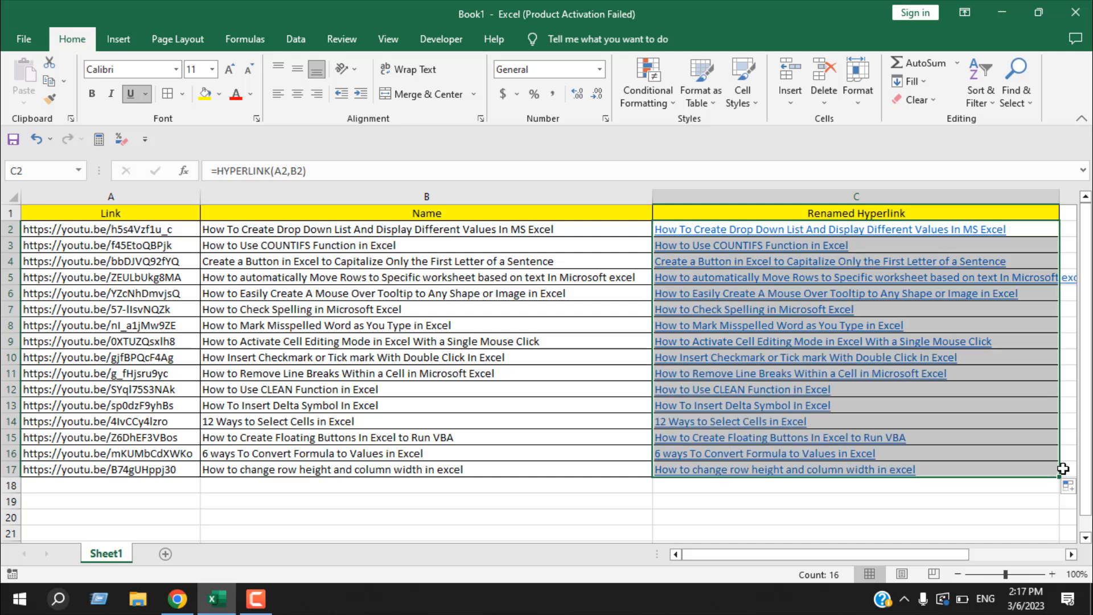
pyautogui.moveTo(316, 242)
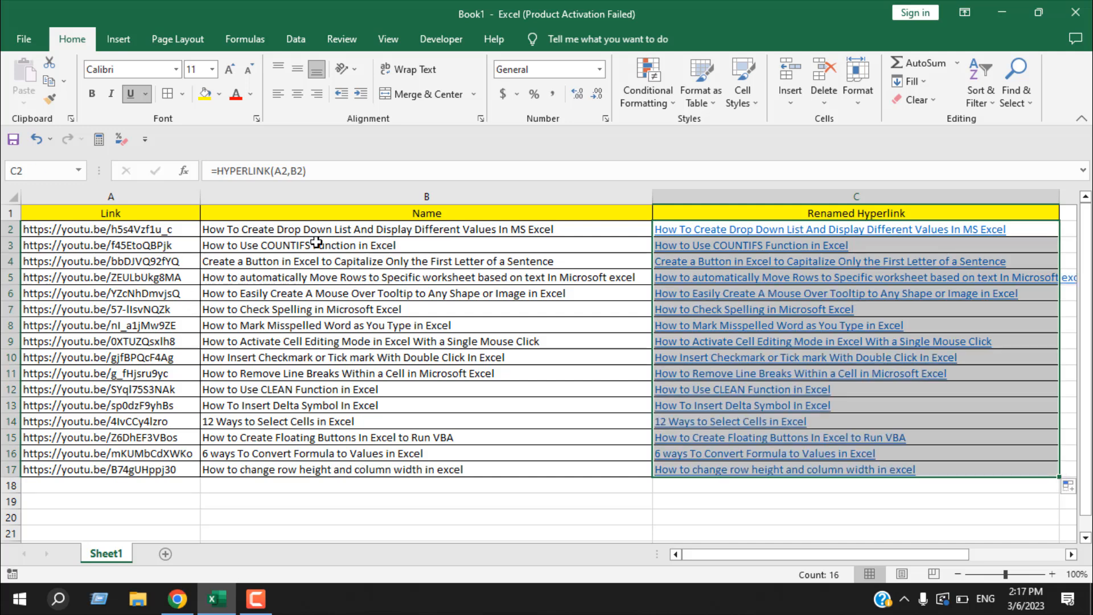
pyautogui.moveTo(439, 453)
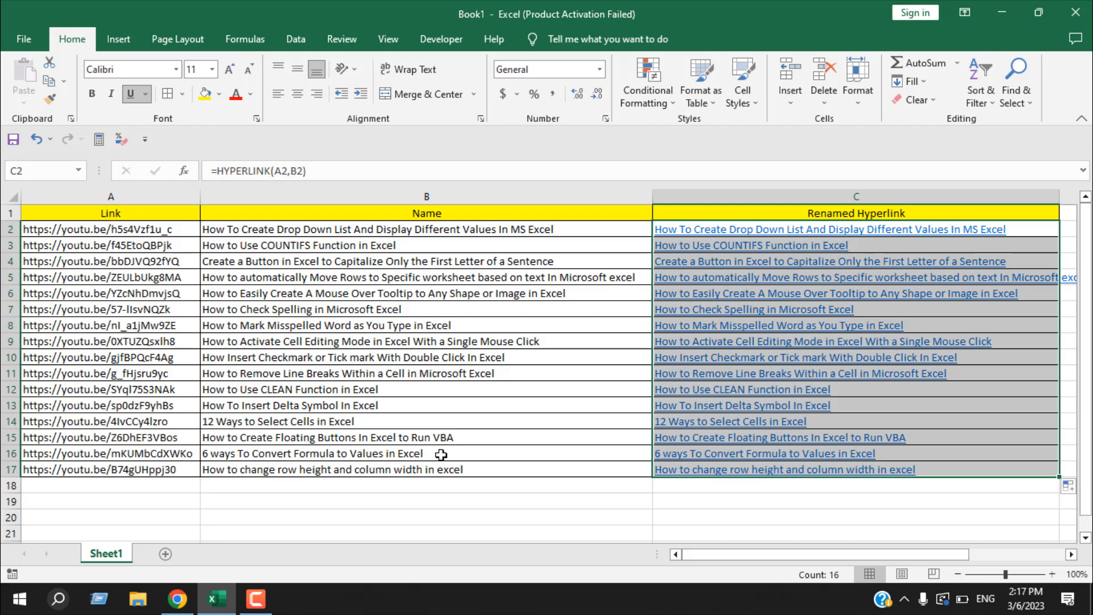